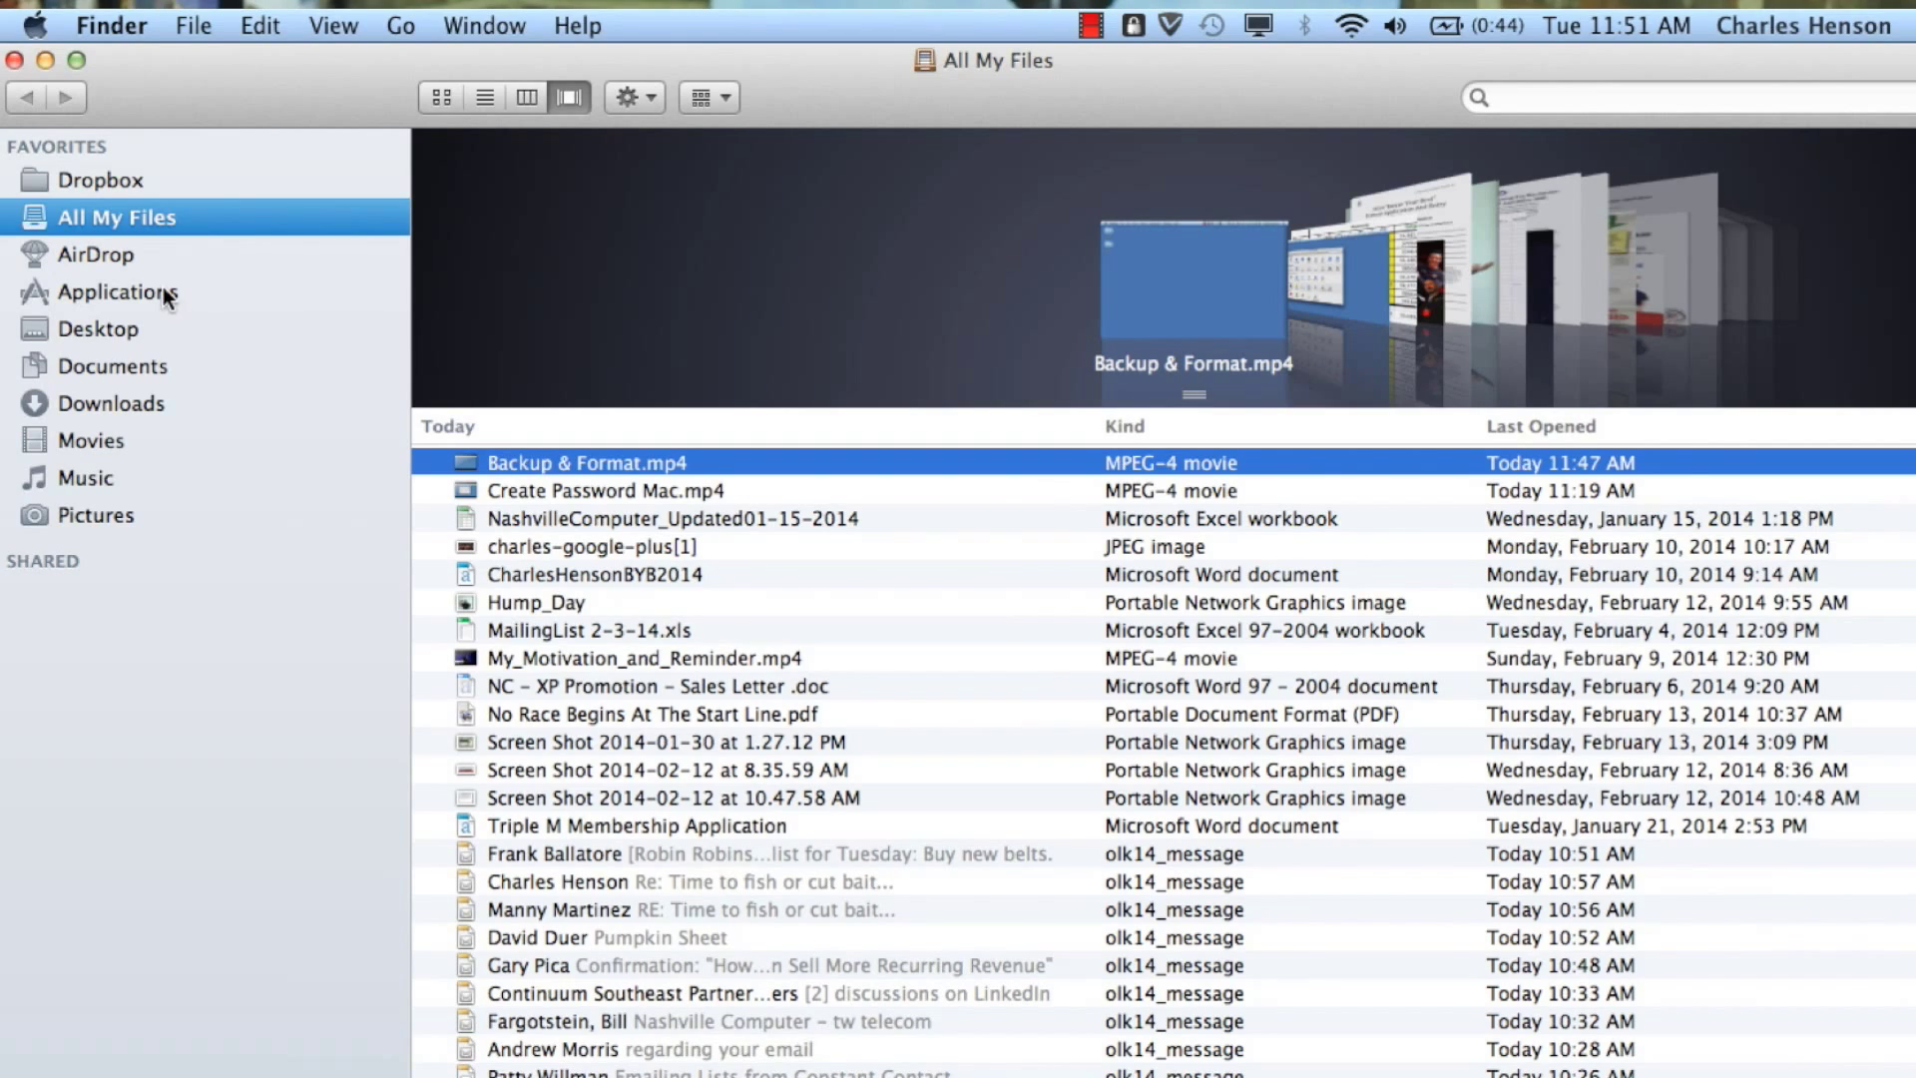
# Open the Applications folder from the Finder sidebar and scroll through the installed apps.
pyautogui.click(118, 292)
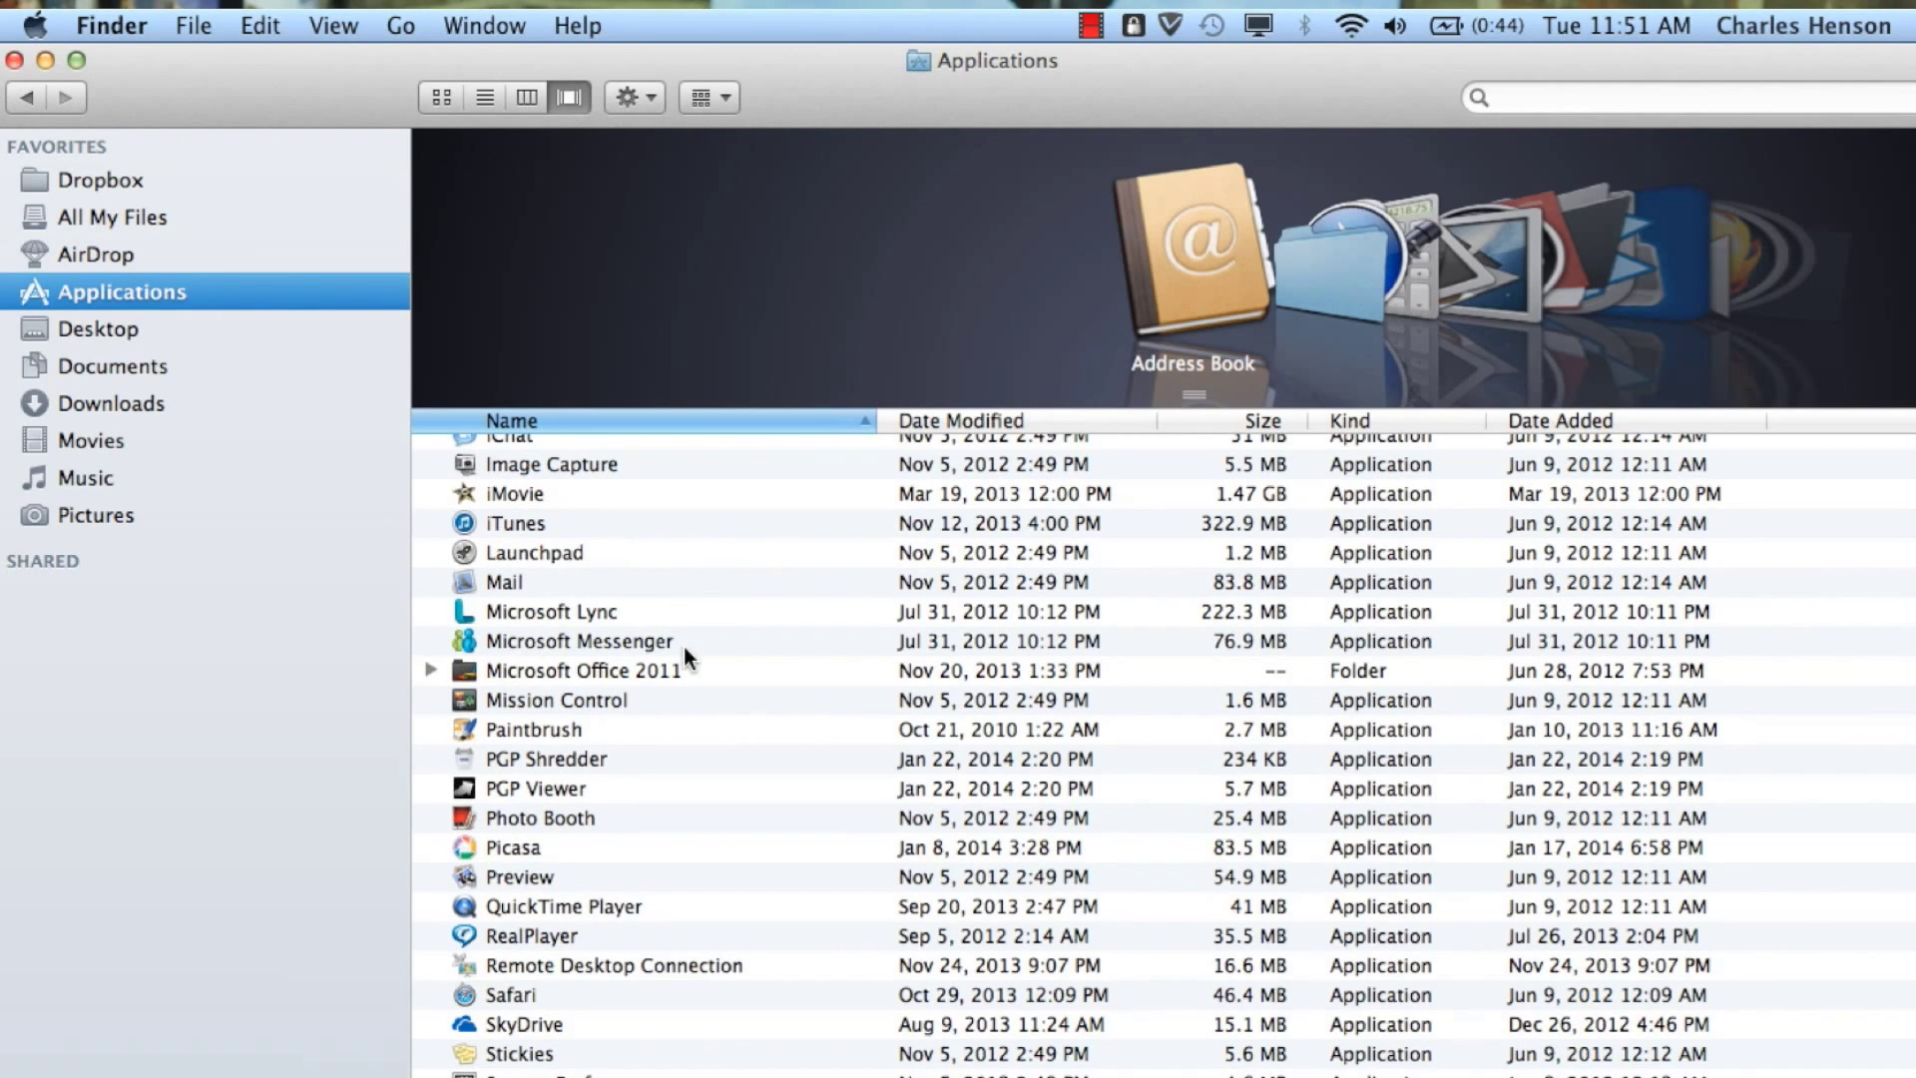
pyautogui.scroll(3)
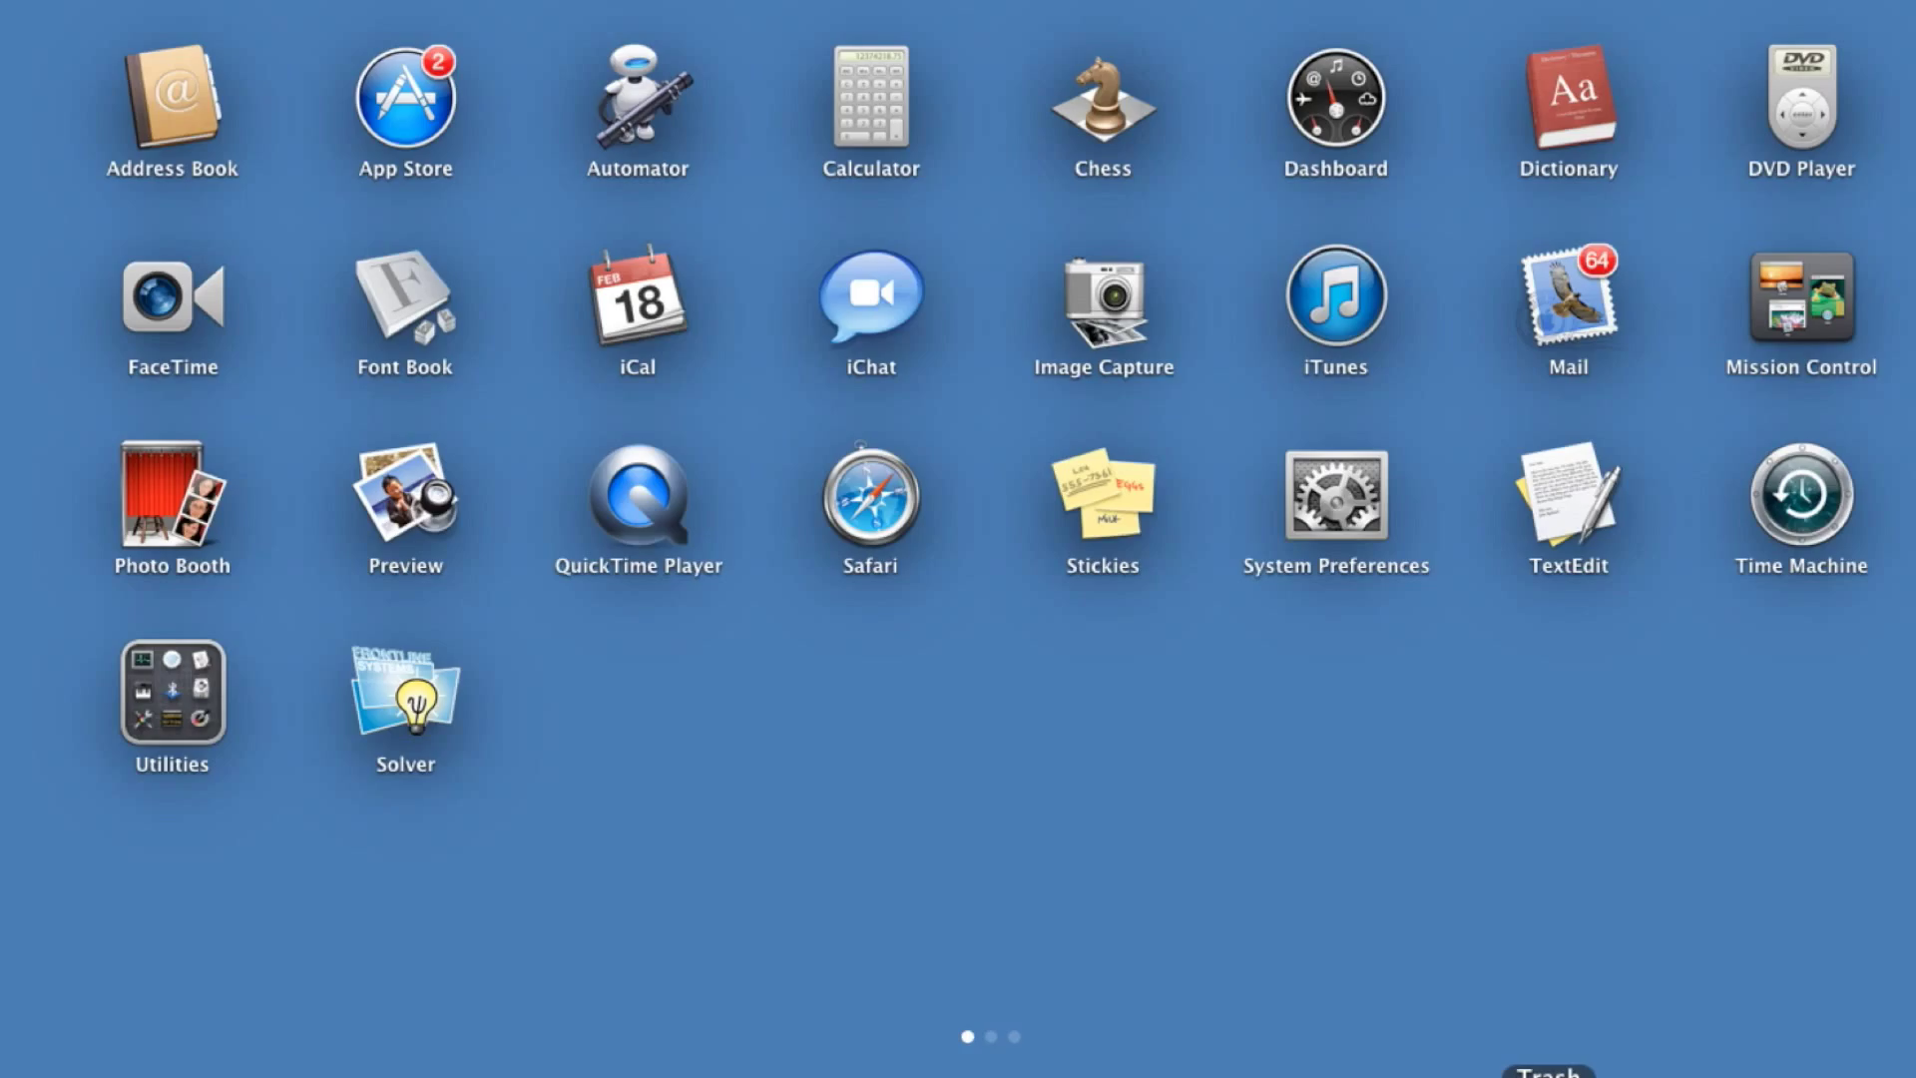
# Bring up the Trash icon's context menu in the Dock.
pyautogui.rightClick(1537, 1012)
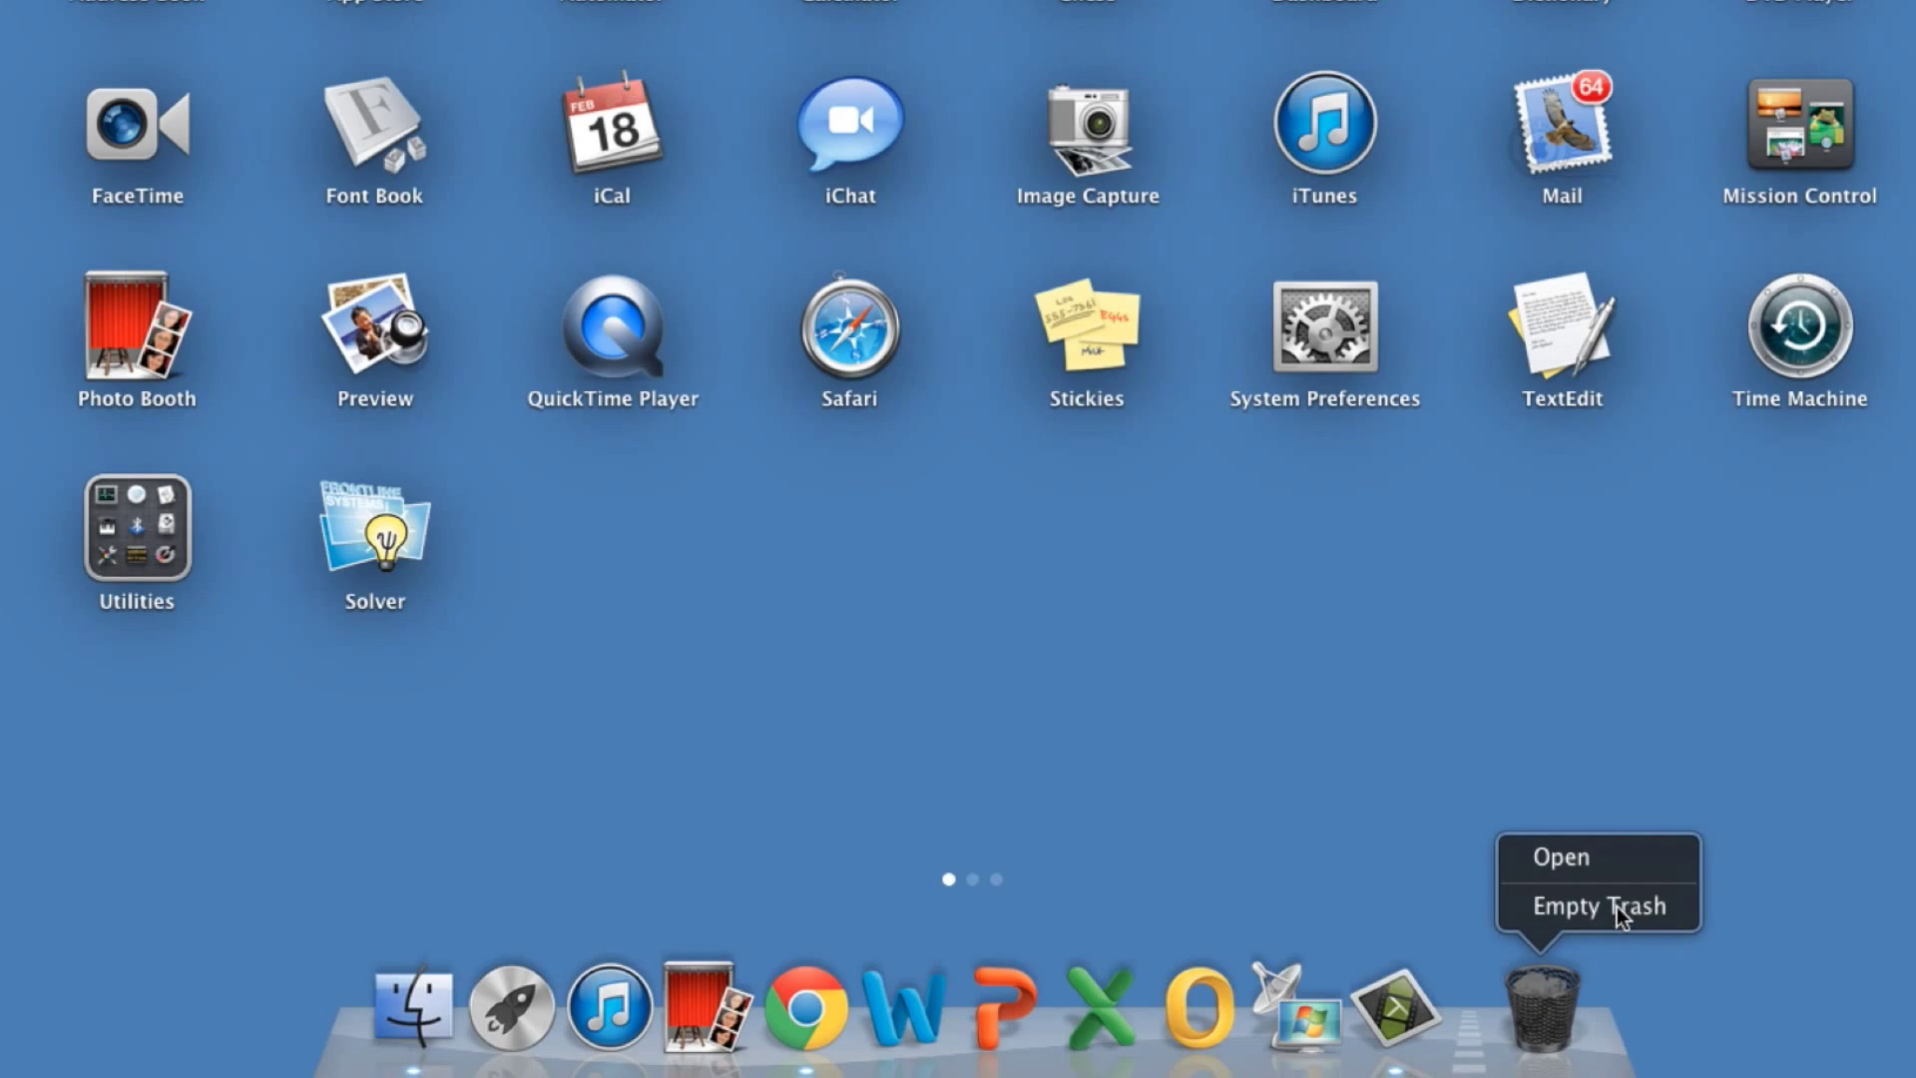
# Choose Empty Trash and confirm permanently erasing the Trash contents.
pyautogui.click(1600, 905)
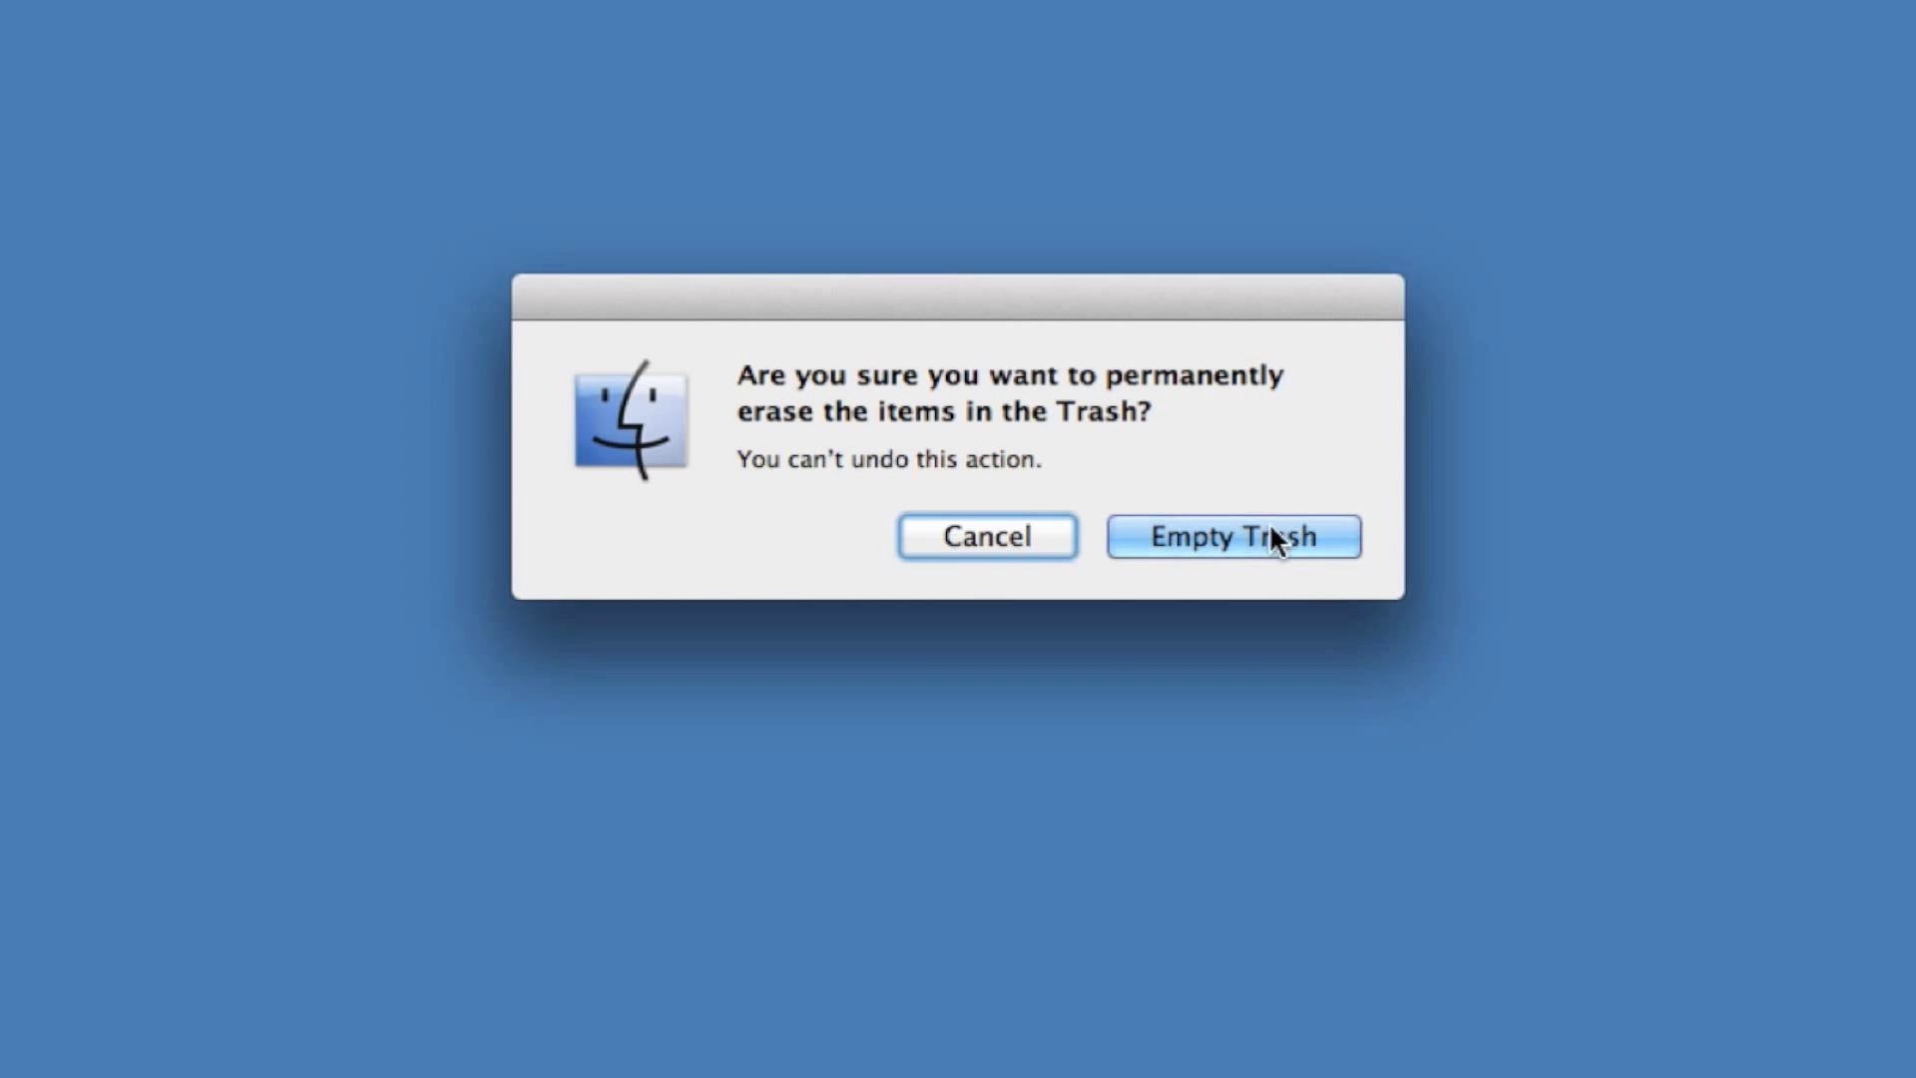
pyautogui.click(1234, 537)
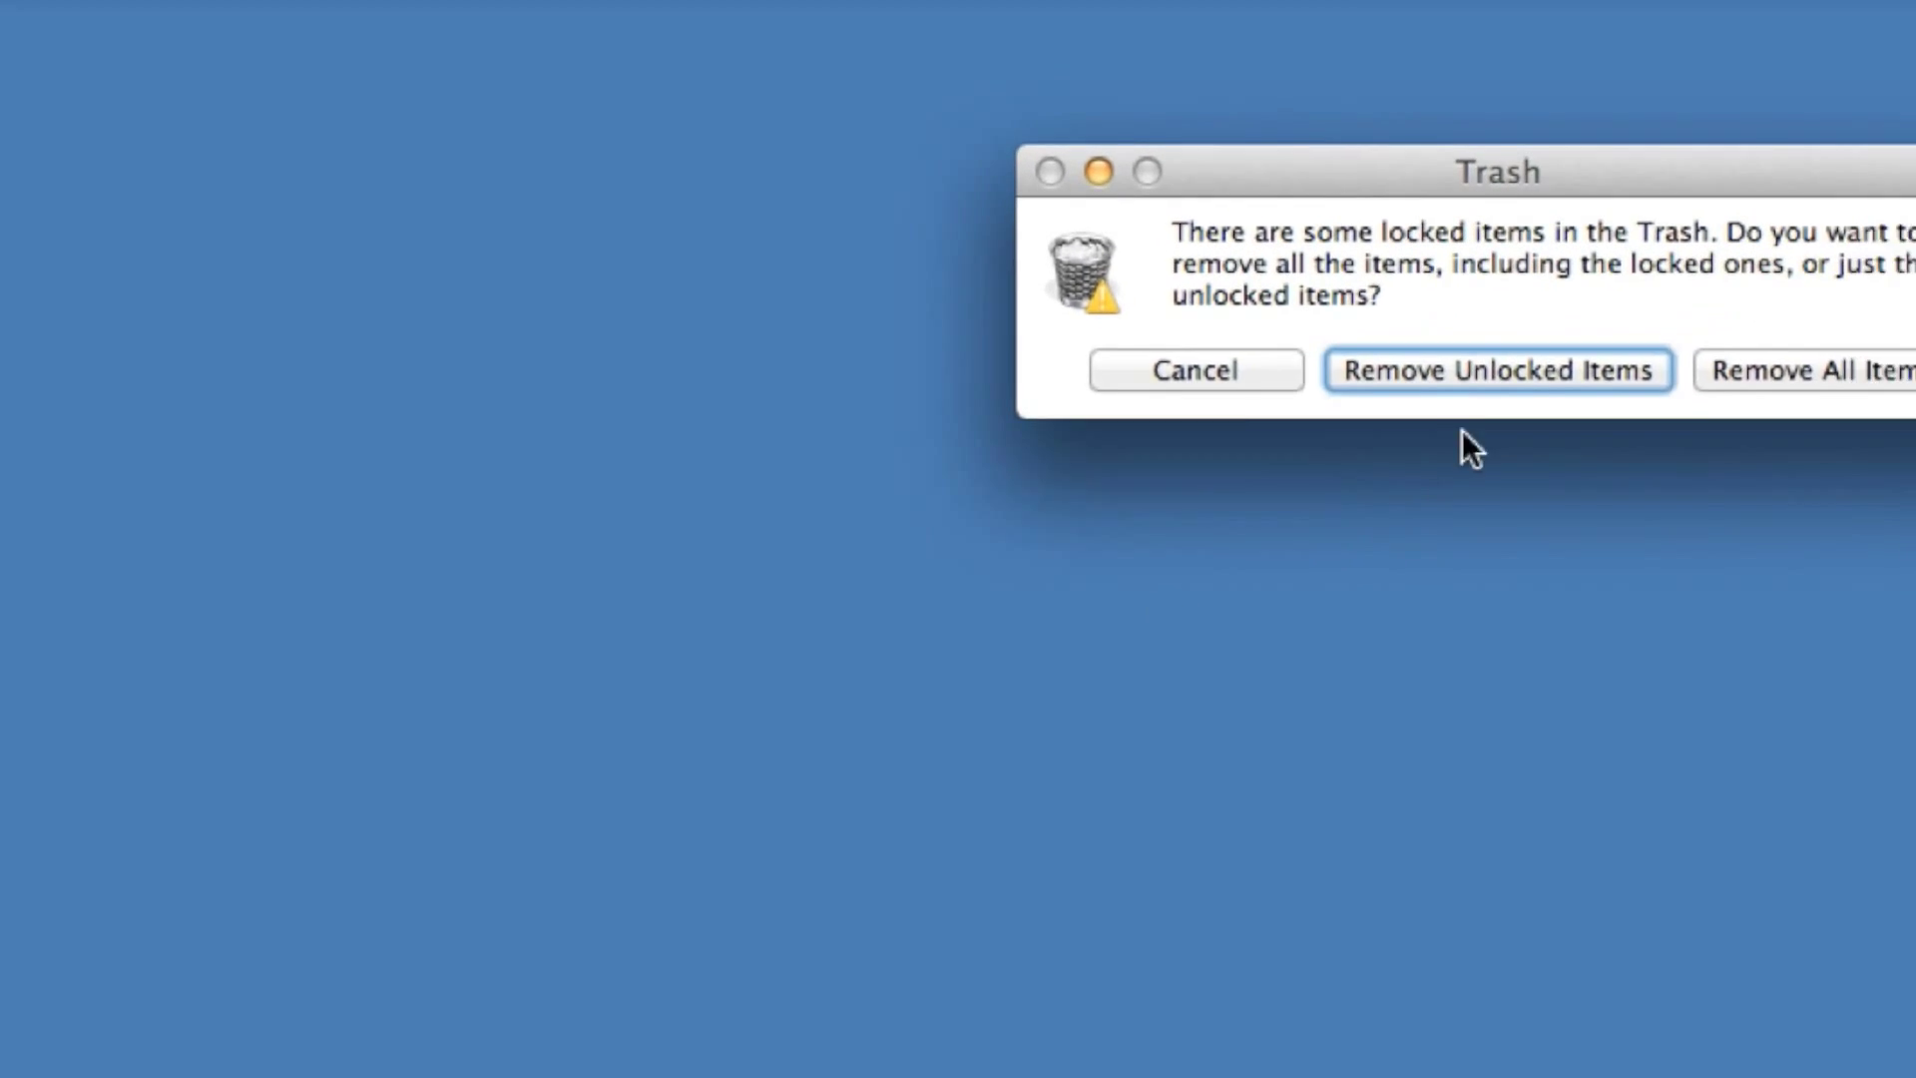